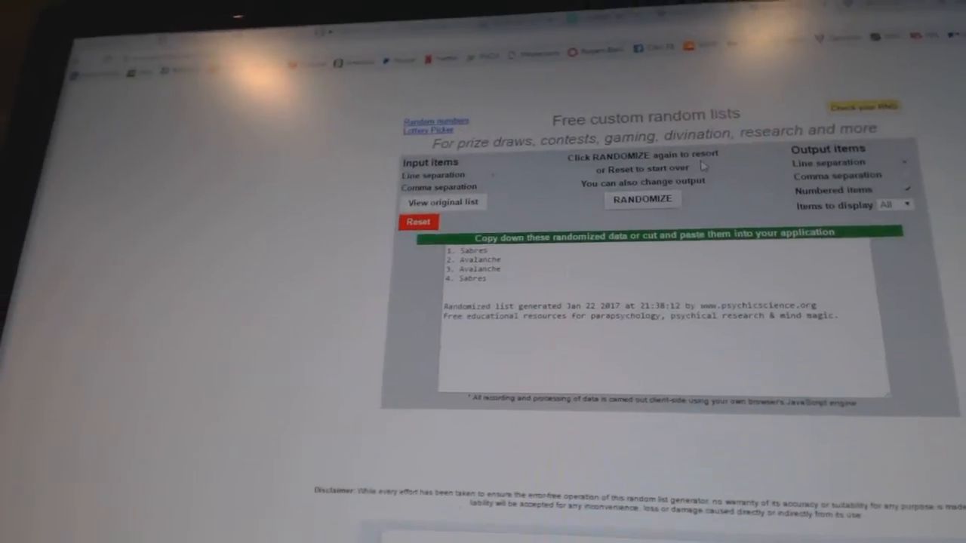
Step: Reshuffle the Sabres and Avalanche team list with RANDOMIZE
click(642, 199)
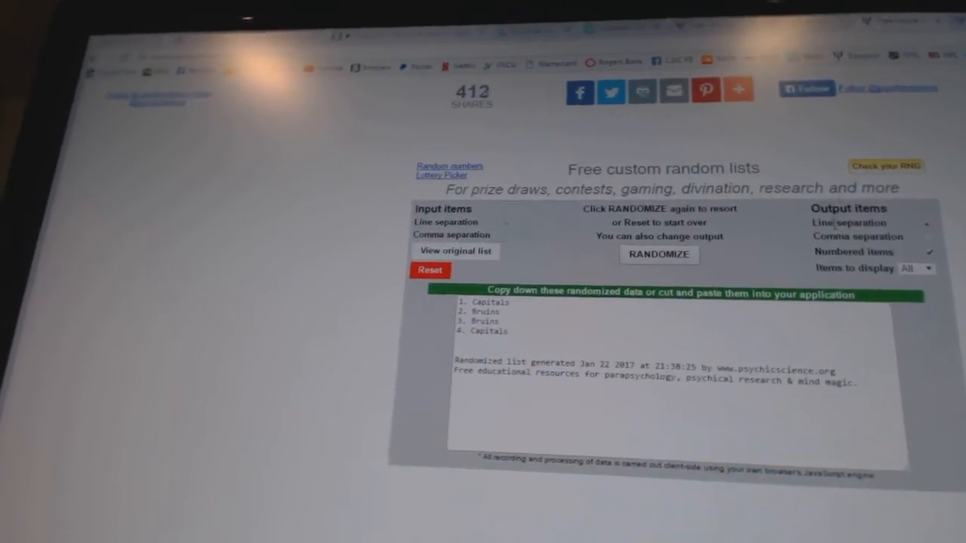
Step: Shuffle the Capitals and Bruins list twice into a new order
click(657, 254)
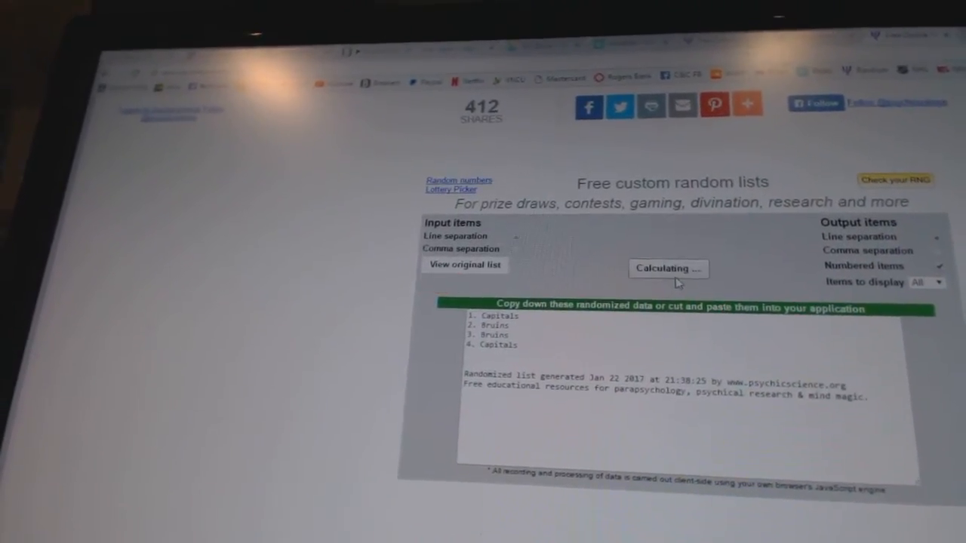
click(667, 269)
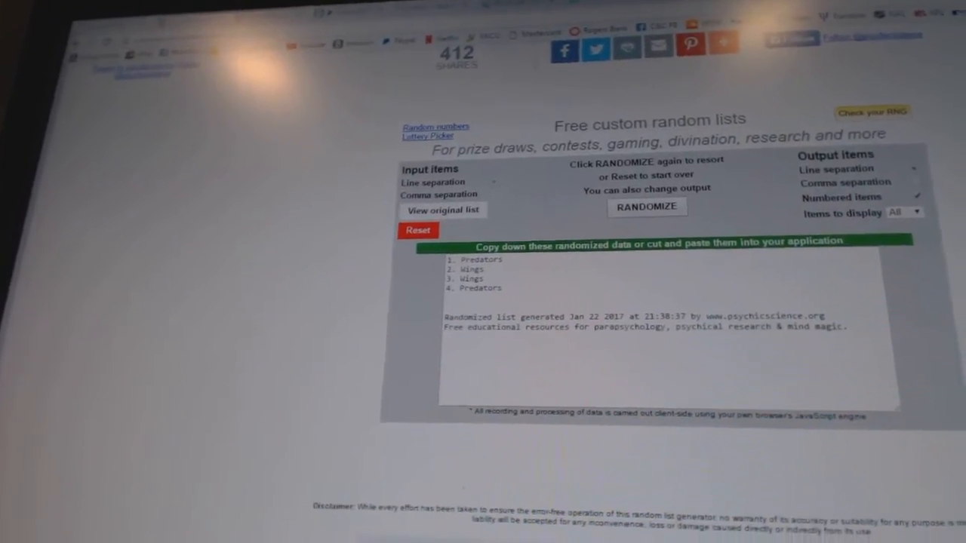
Step: Shuffle the Predators and Wings list twice, then the Sabres, Lightning and Panthers list twice
click(647, 207)
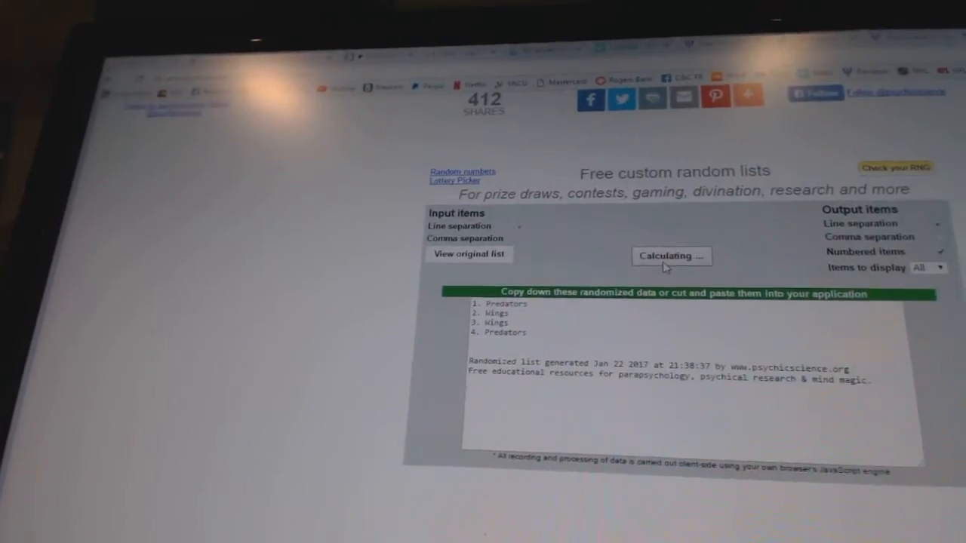
click(670, 256)
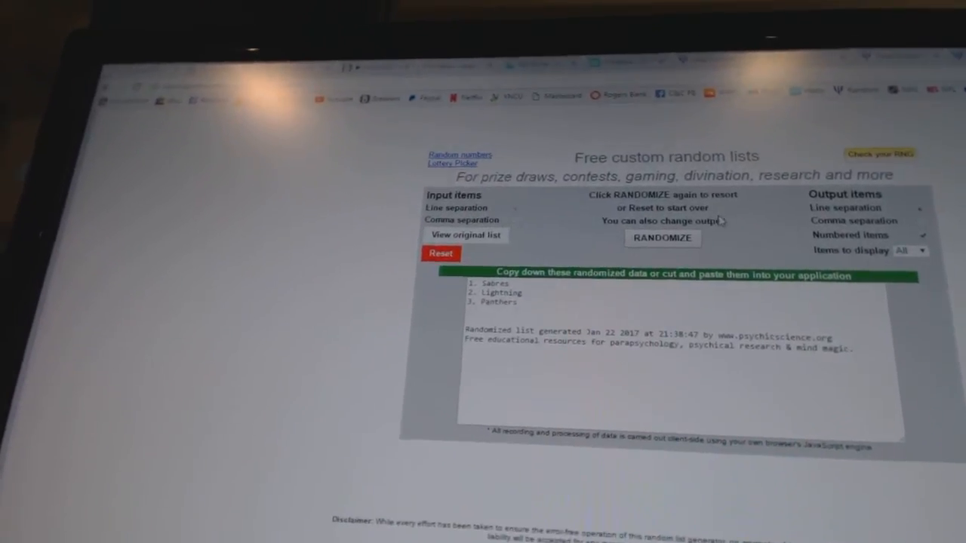
click(661, 239)
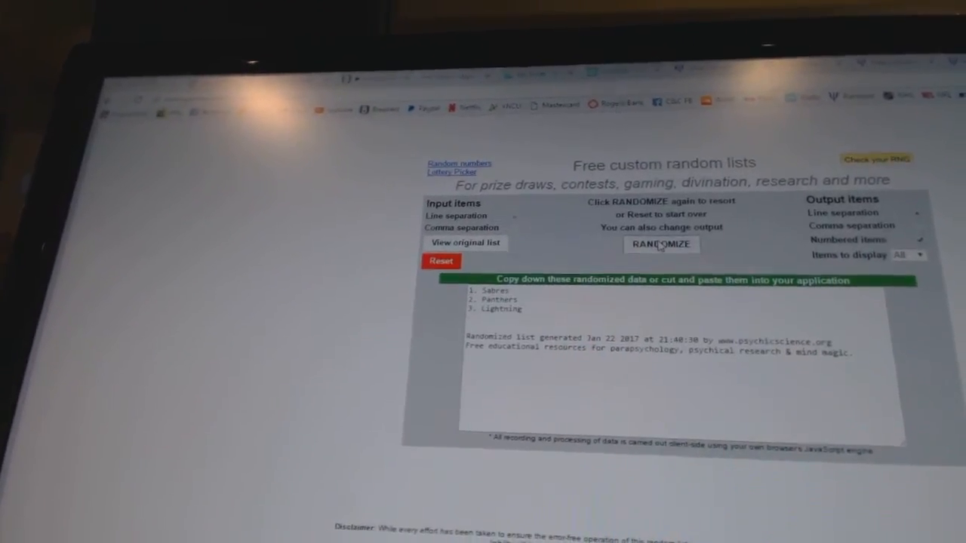
click(661, 243)
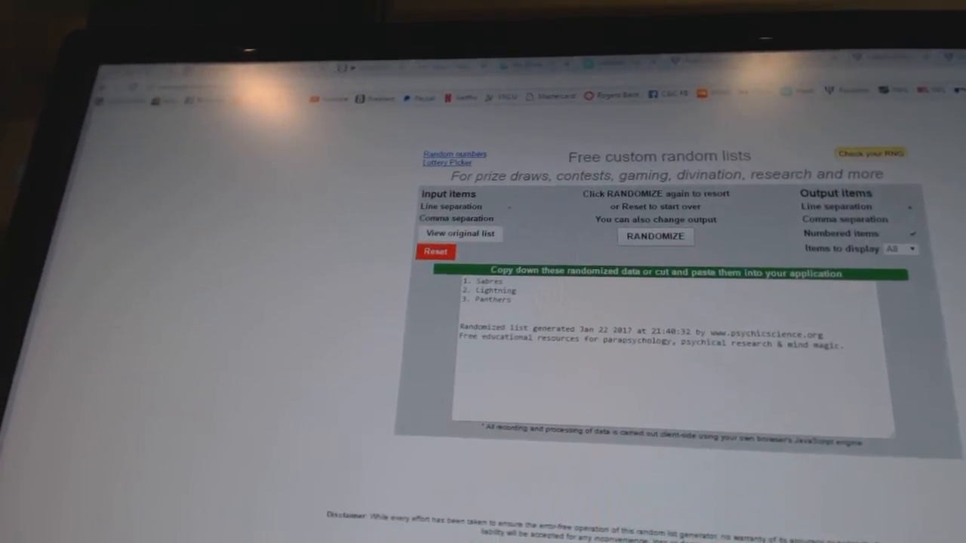
Step: Randomize the paid participants list, then reshuffle it once more
click(655, 236)
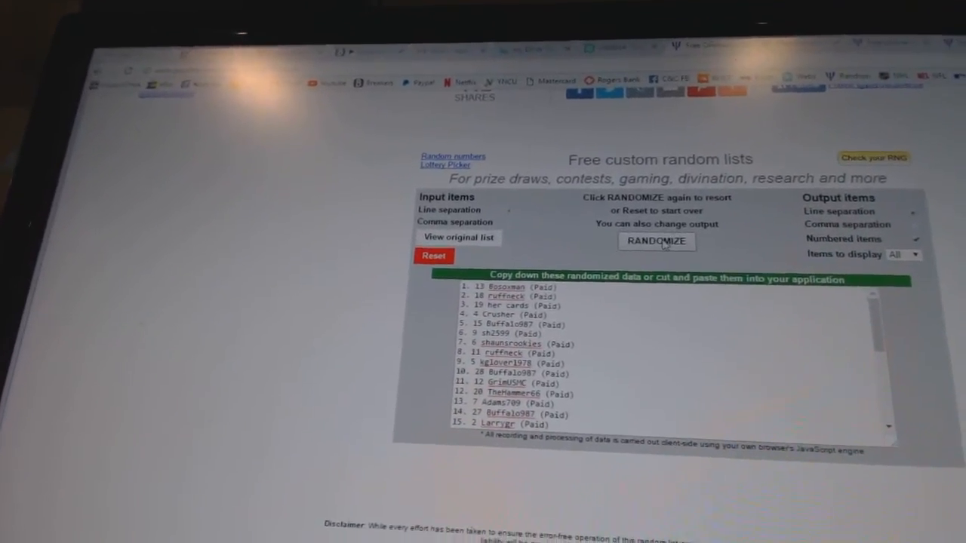
click(656, 242)
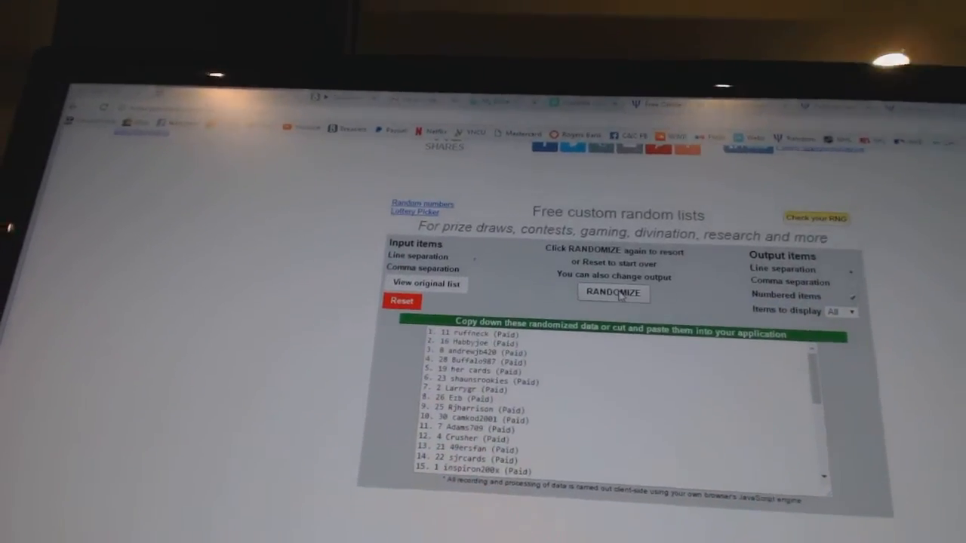